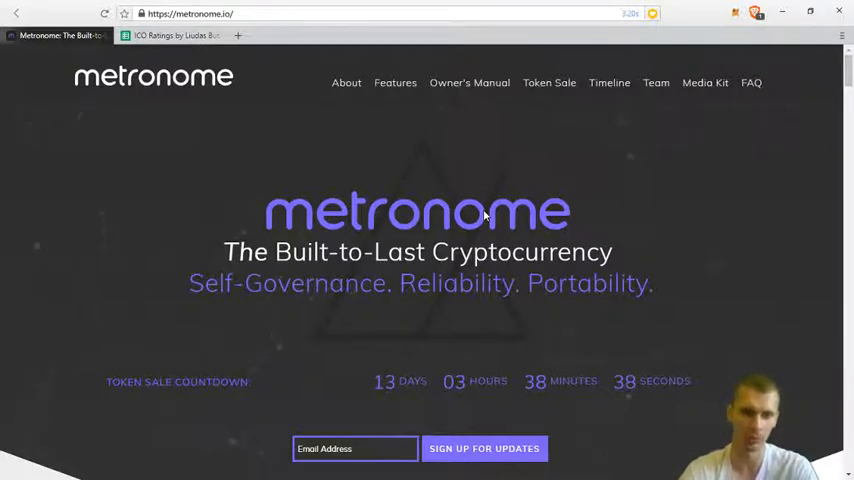
pyautogui.moveTo(450, 20)
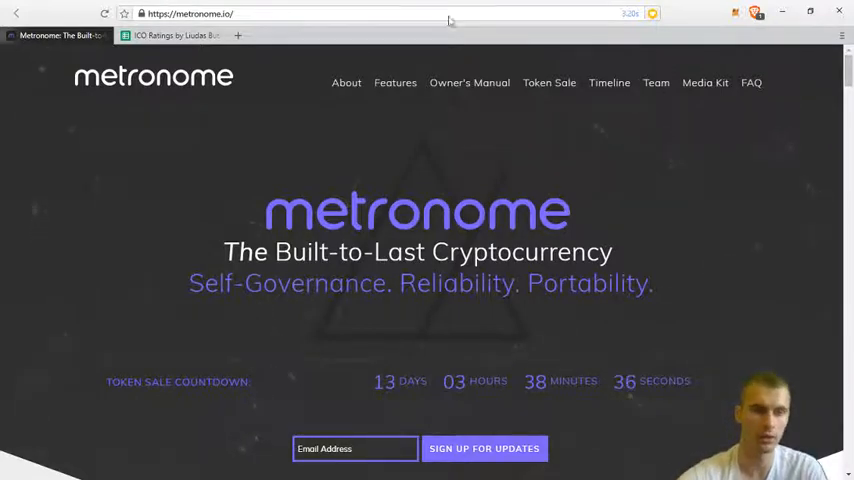
# Select Metronome's overall rating on the ICO Ratings sheet and reveal its Team, Idea, Community and Tokenomics scores.
pyautogui.click(176, 36)
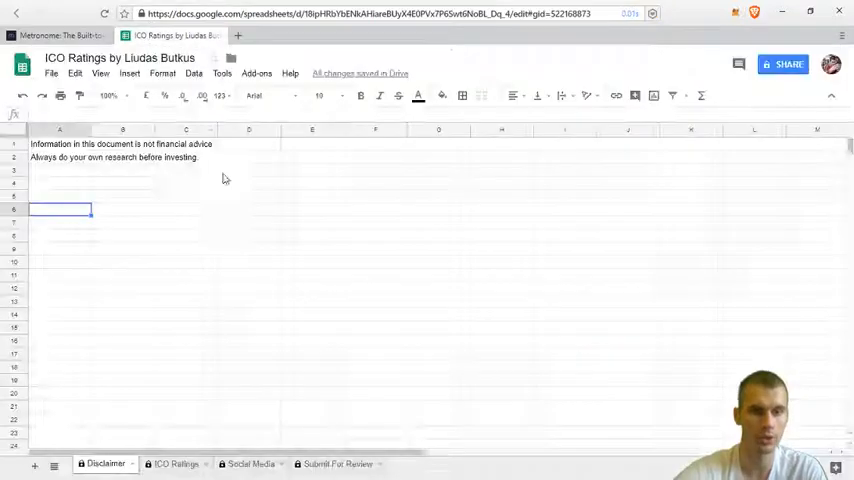
pyautogui.moveTo(196, 338)
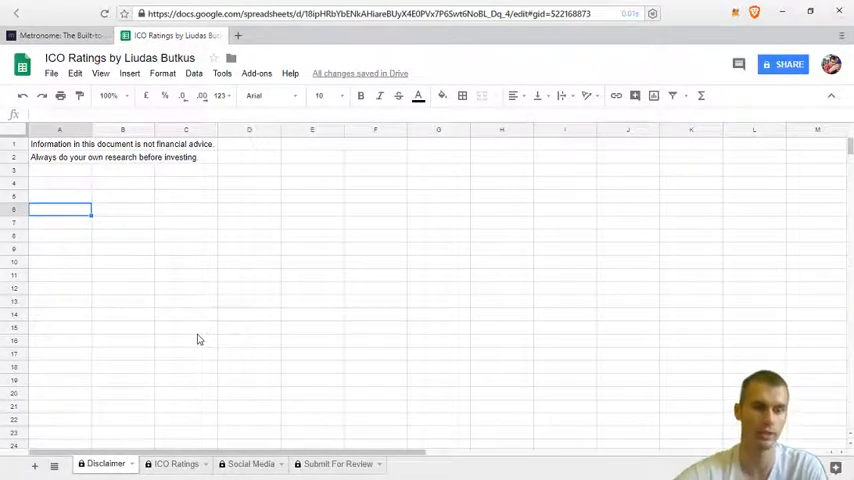
pyautogui.moveTo(204, 424)
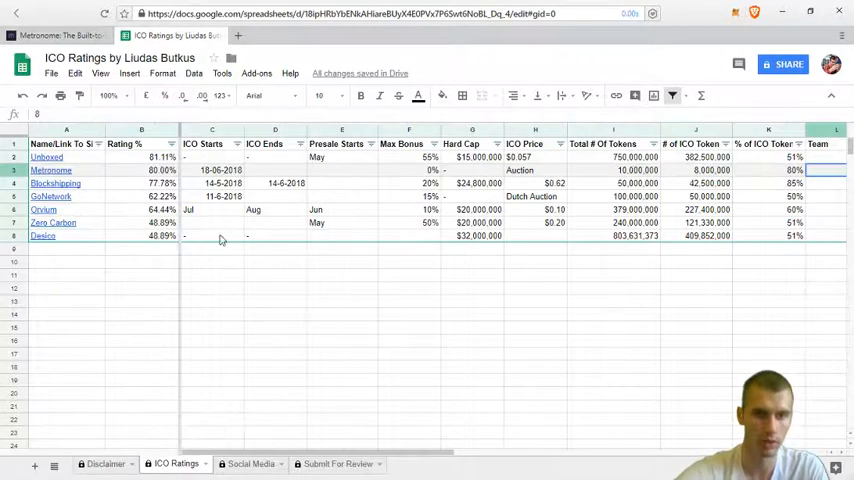
pyautogui.click(140, 170)
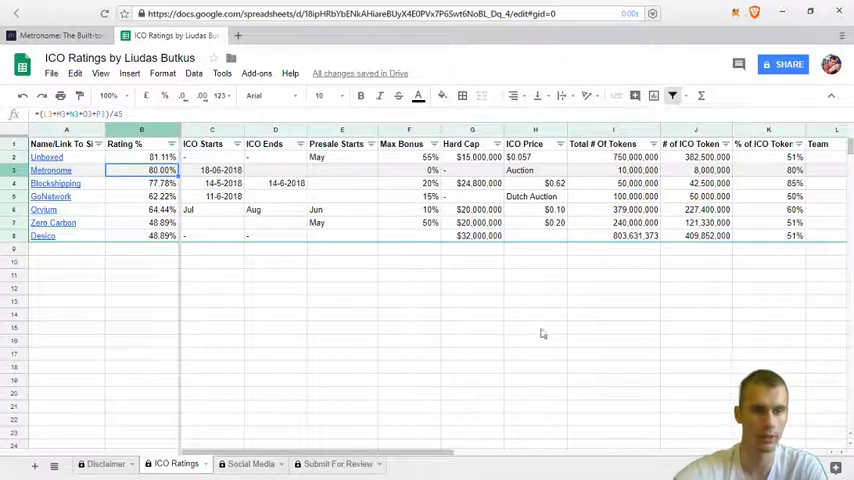
pyautogui.moveTo(384, 456)
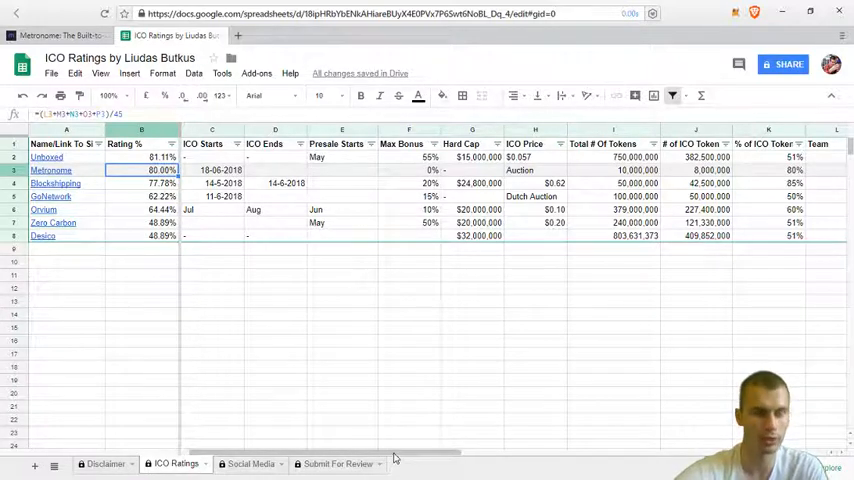
pyautogui.hscroll(3)
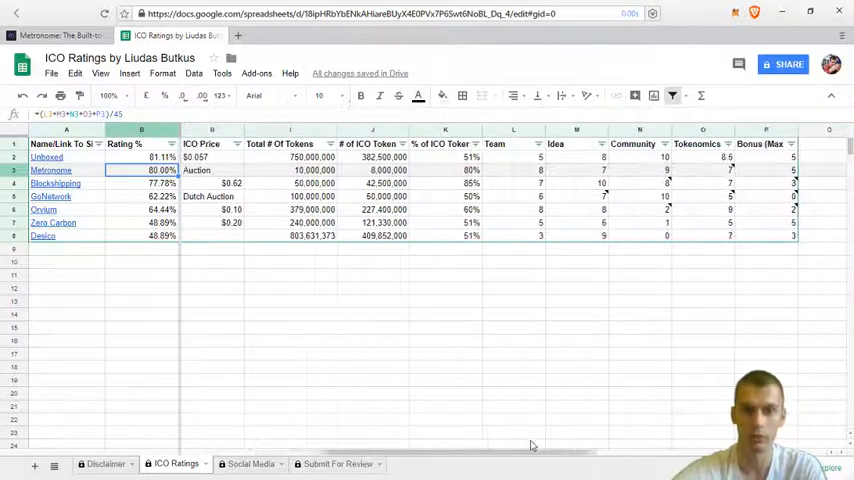
pyautogui.hscroll(3)
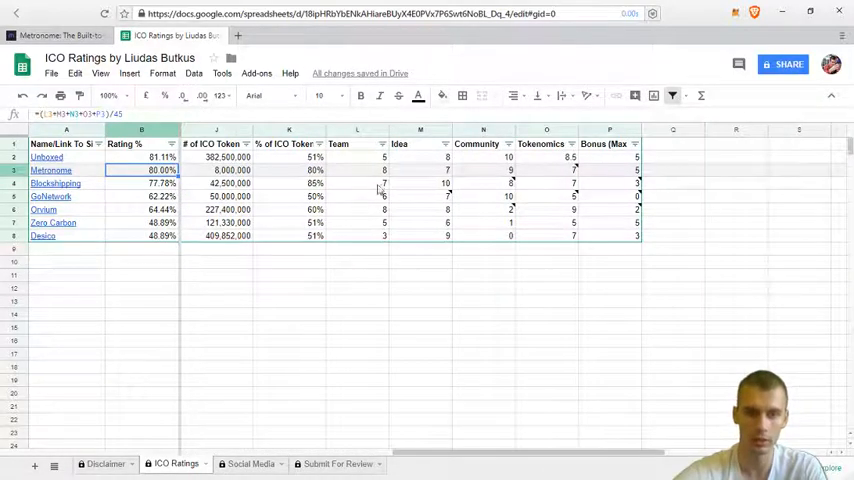
# Return to metronome.io and land on the Team section with the co-founders and chief cryptographer.
pyautogui.click(356, 170)
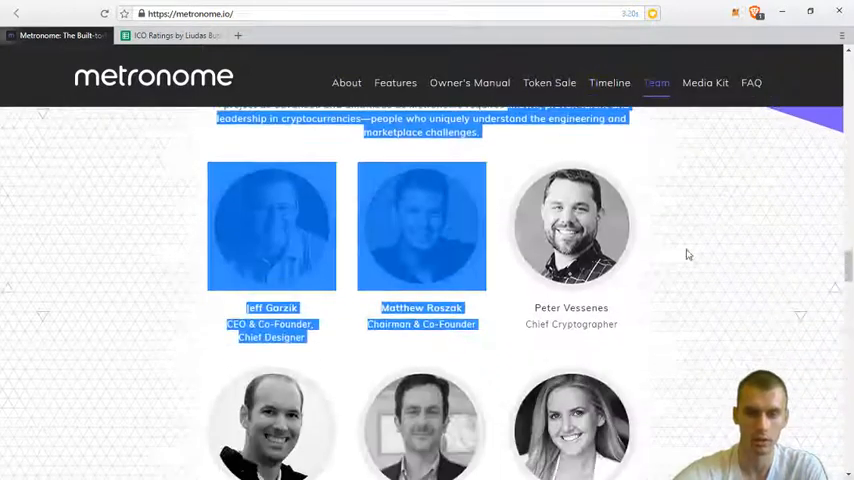
pyautogui.scroll(3)
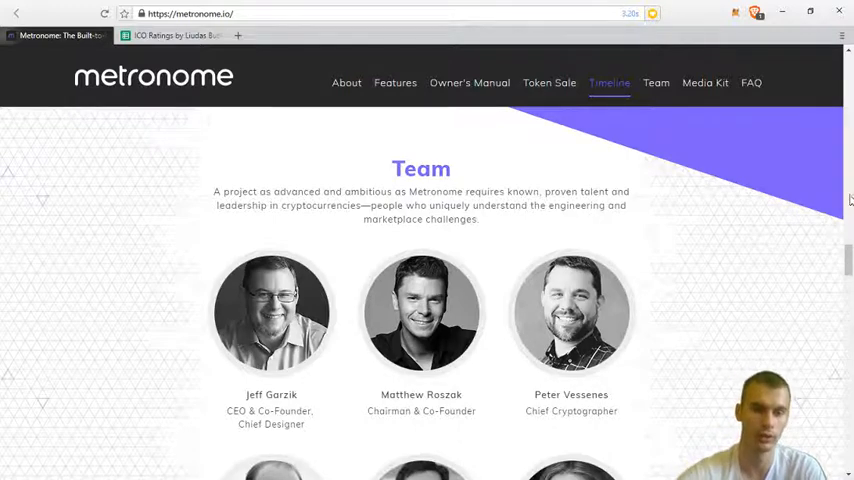
pyautogui.doubleClick(272, 394)
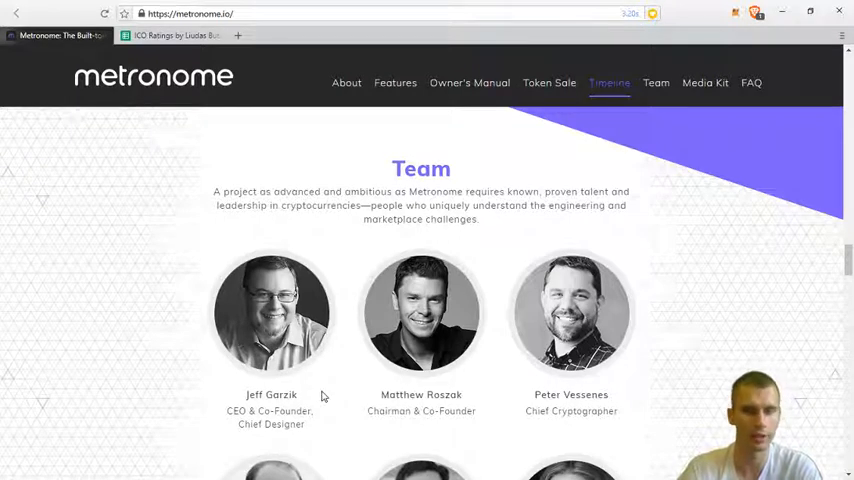
pyautogui.moveTo(220, 362)
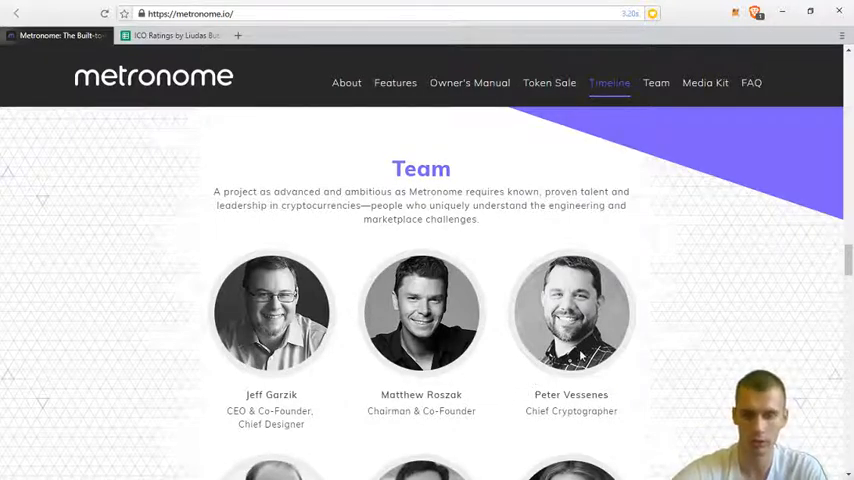
pyautogui.scroll(-3)
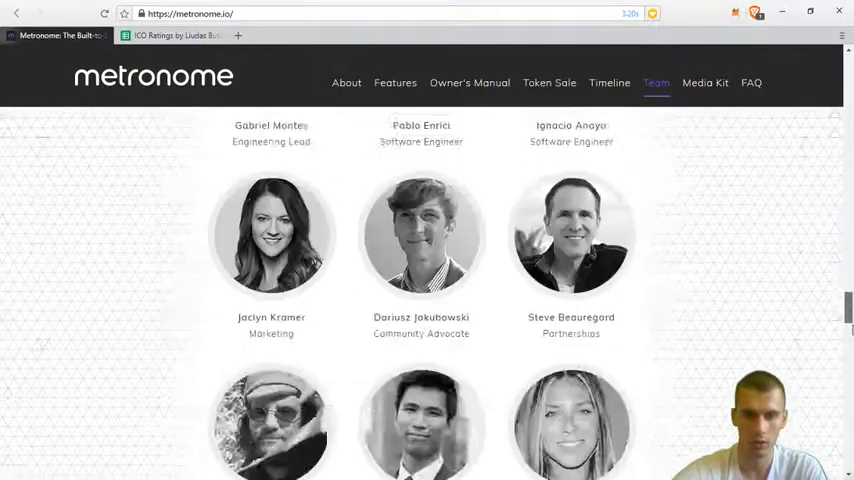
pyautogui.scroll(-3)
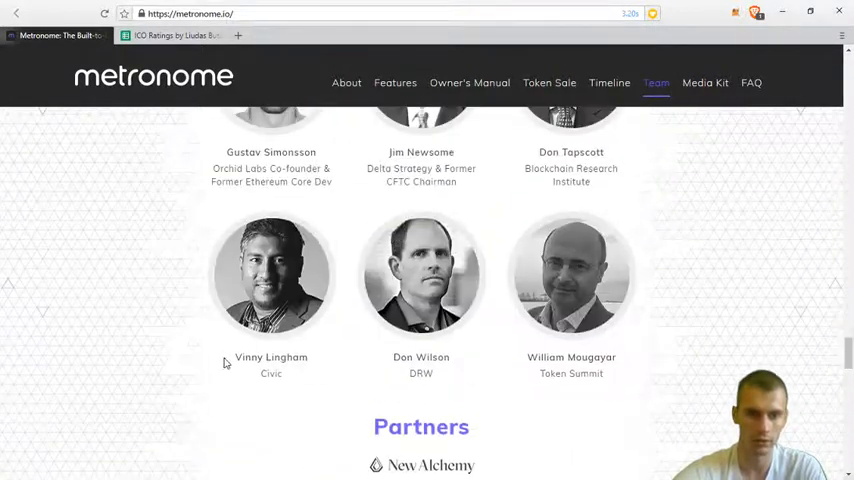
pyautogui.moveTo(388, 340)
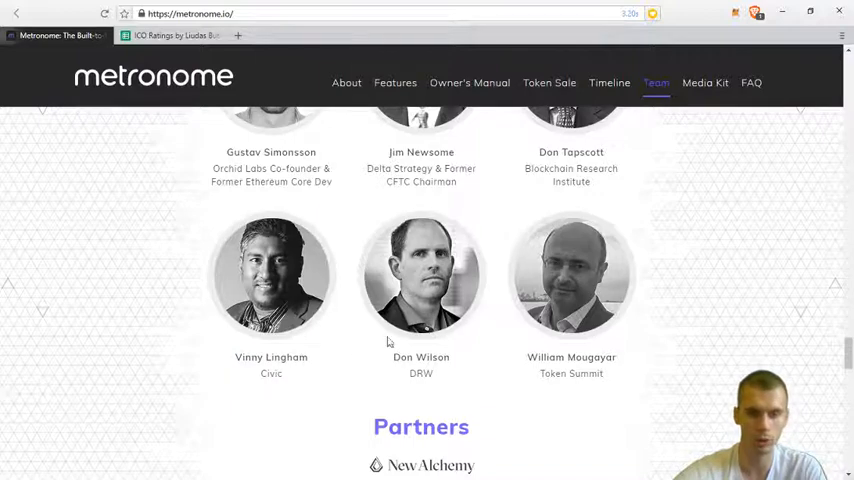
pyautogui.scroll(3)
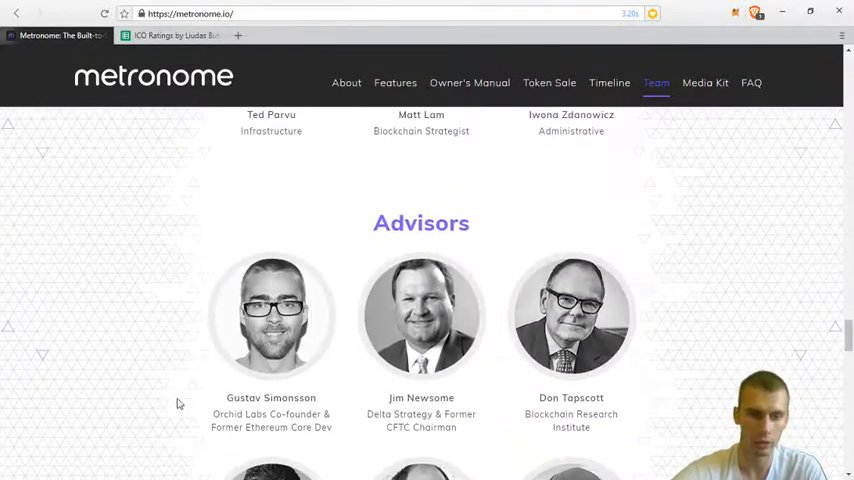
pyautogui.doubleClick(260, 428)
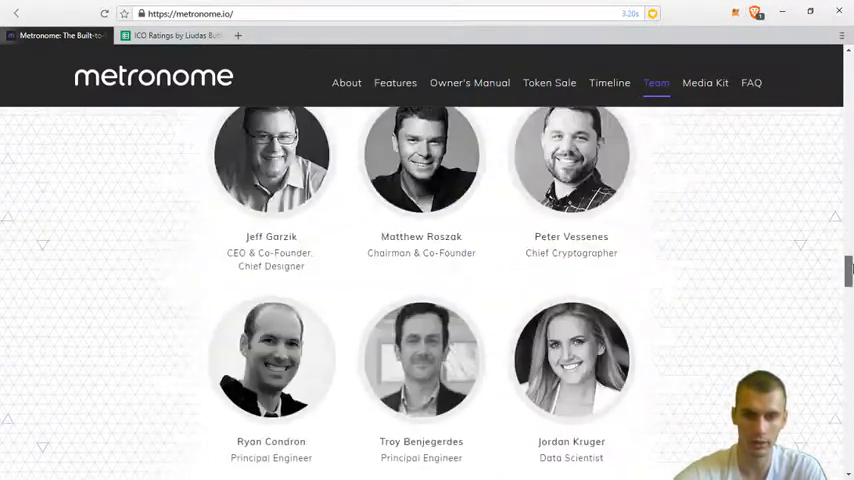
pyautogui.scroll(3)
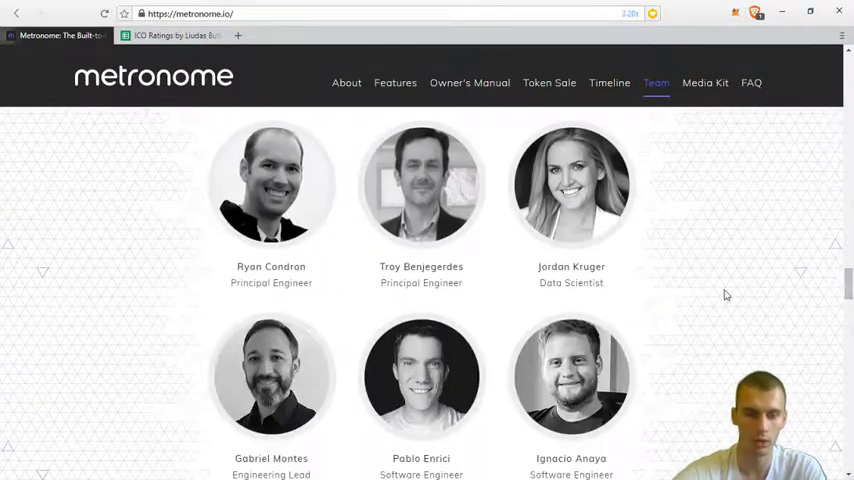
pyautogui.moveTo(714, 324)
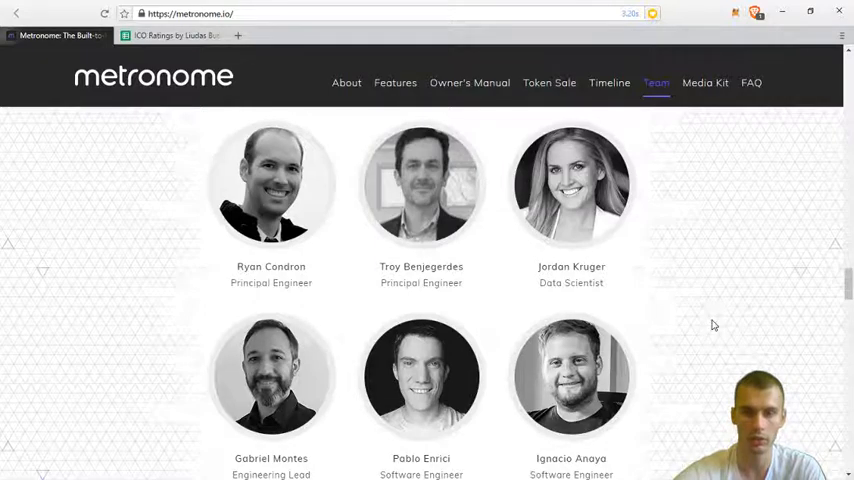
pyautogui.scroll(-3)
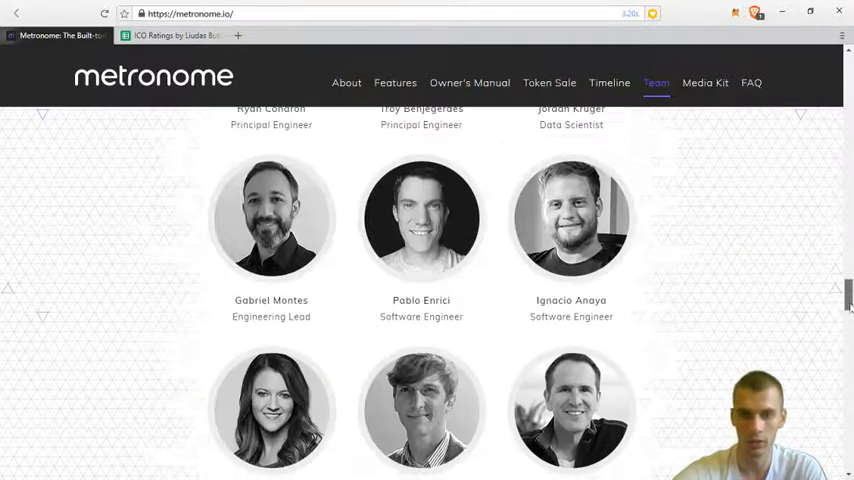
pyautogui.scroll(-3)
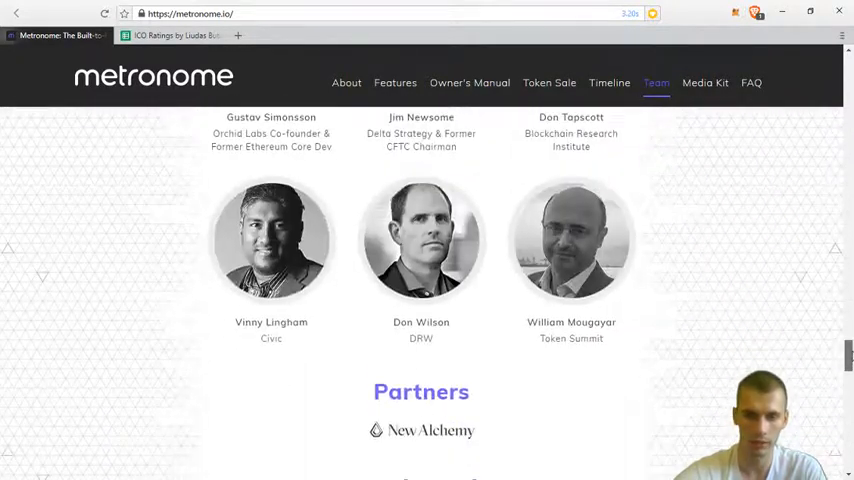
pyautogui.scroll(3)
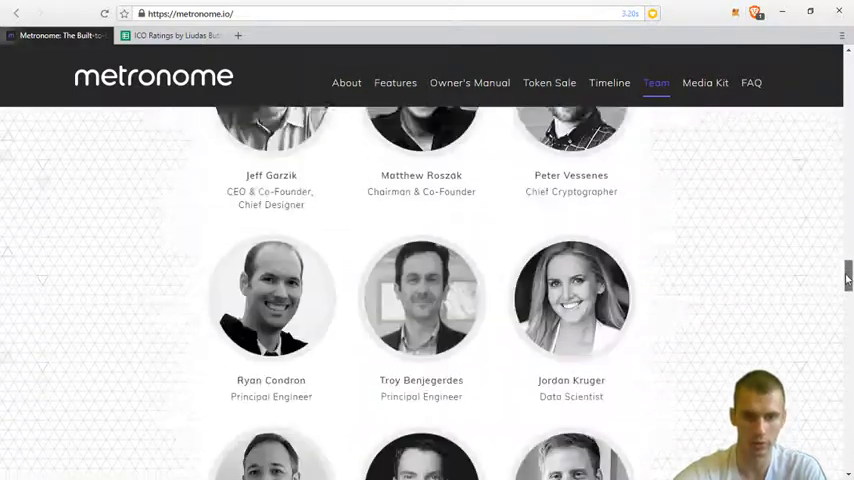
pyautogui.scroll(3)
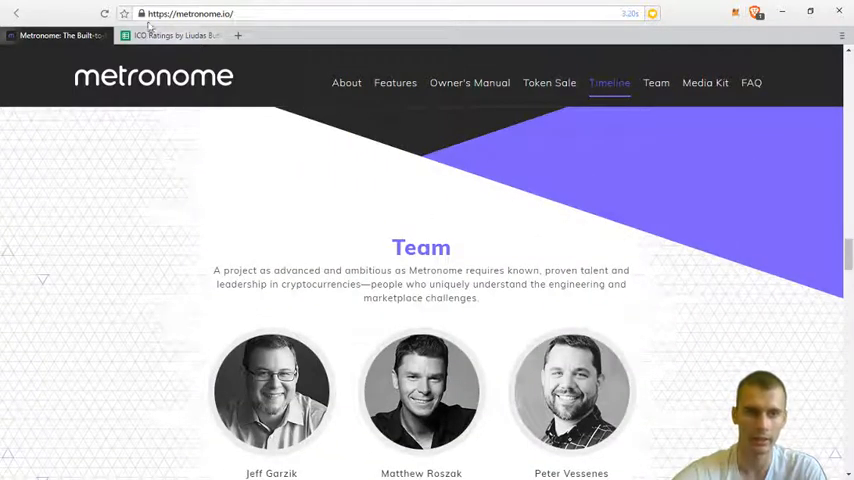
# Check Metronome's Team score of 6 in the ratings sheet, then return to the Metronome homepage.
pyautogui.click(176, 36)
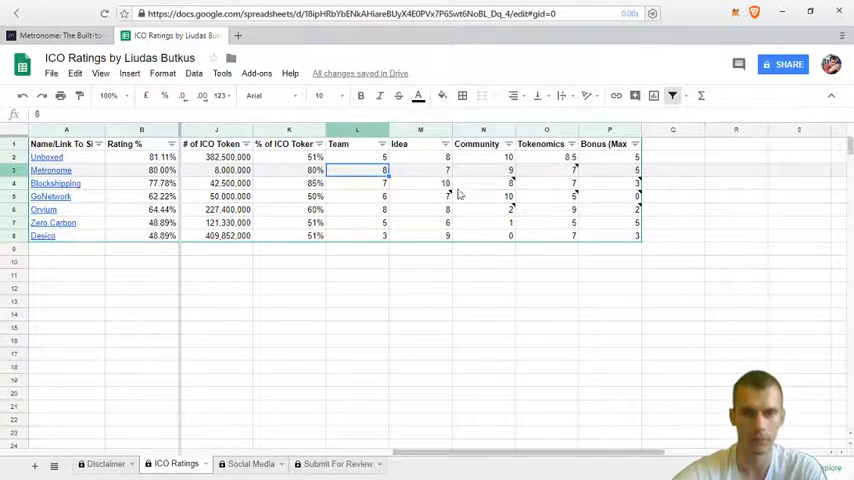
pyautogui.click(420, 170)
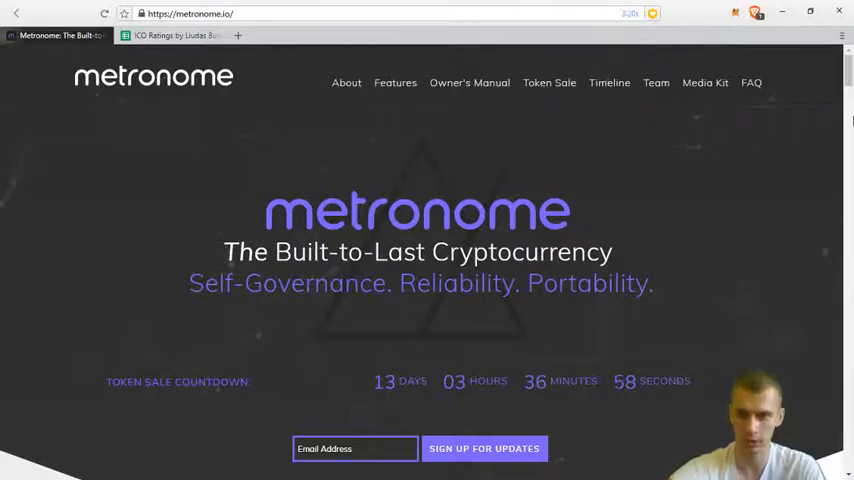
# Scroll to the Introducing Metronome section with its three design principles and the portability paragraph.
pyautogui.scroll(-3)
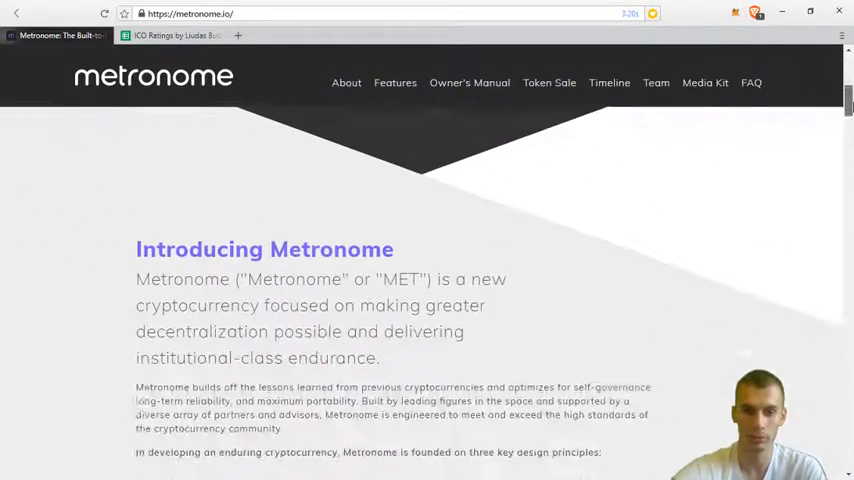
pyautogui.scroll(-3)
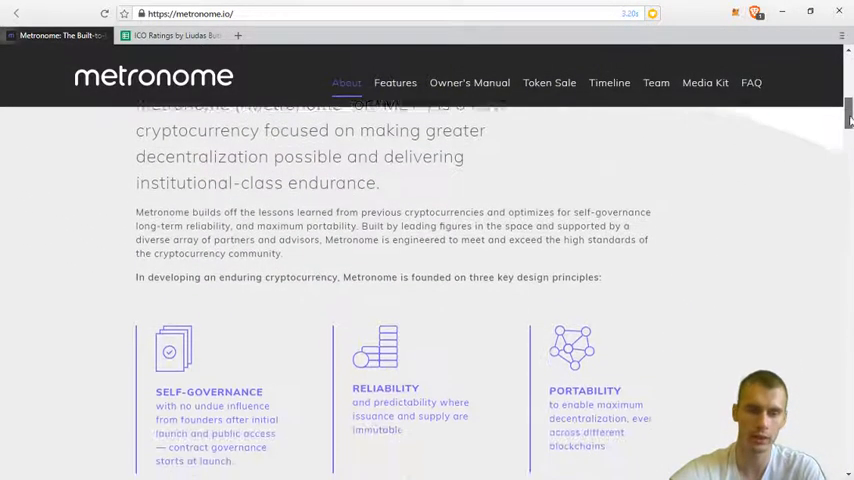
pyautogui.scroll(-3)
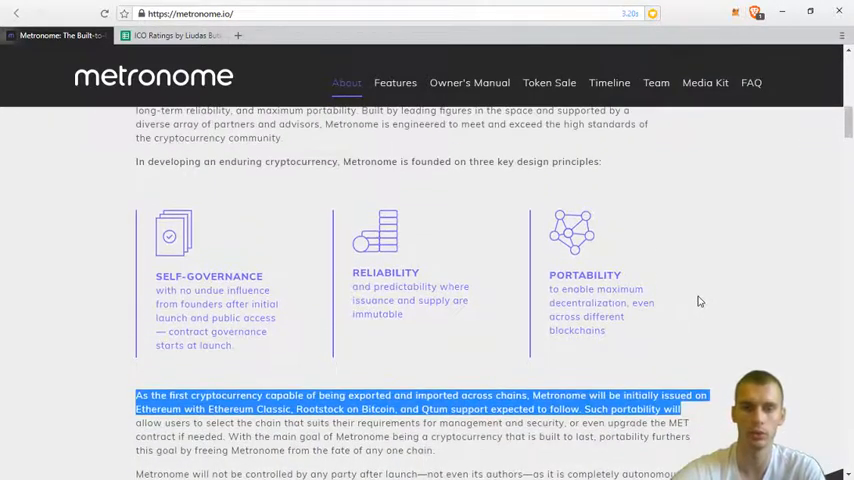
# Read the self-governance, reliability and portability cards, glance at the ratings sheet, and return to the homepage top.
pyautogui.click(304, 348)
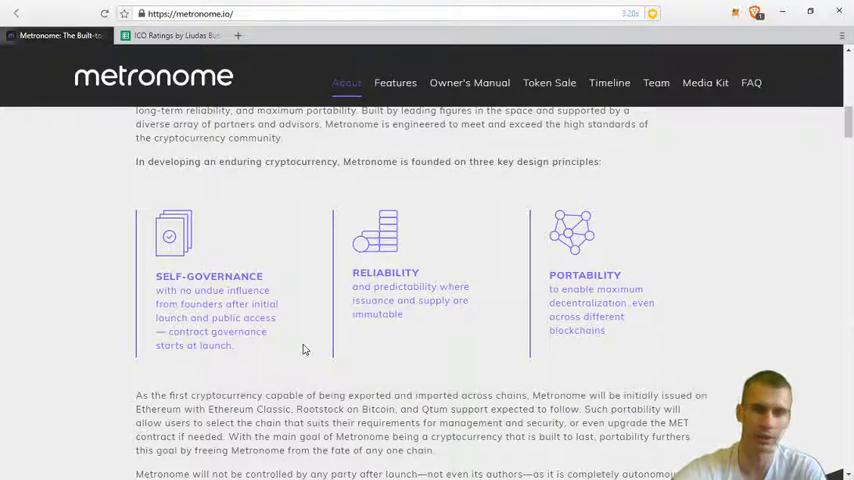
pyautogui.moveTo(296, 320)
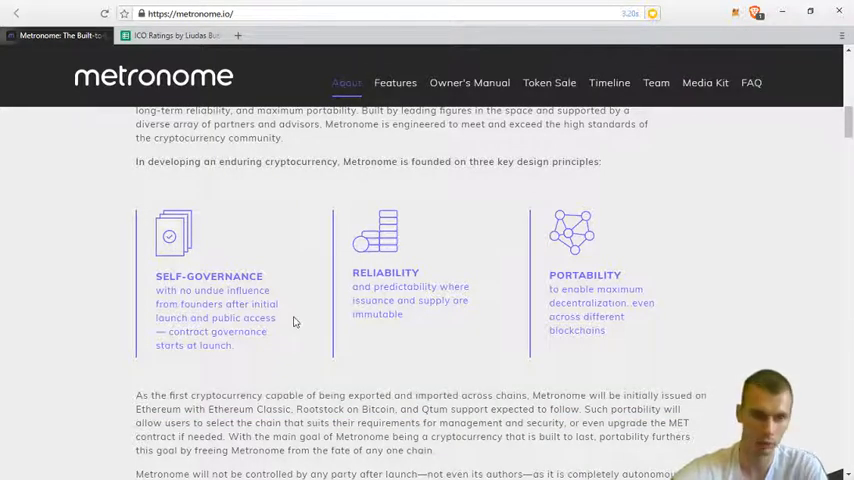
pyautogui.moveTo(230, 326)
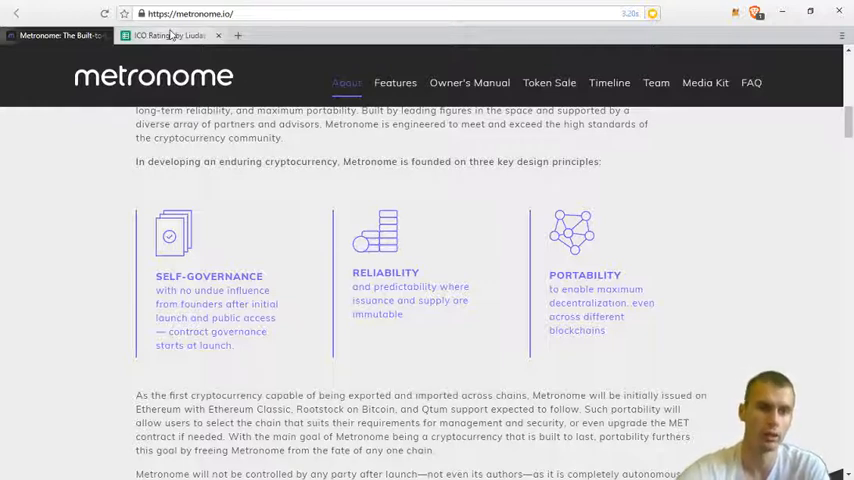
pyautogui.scroll(-3)
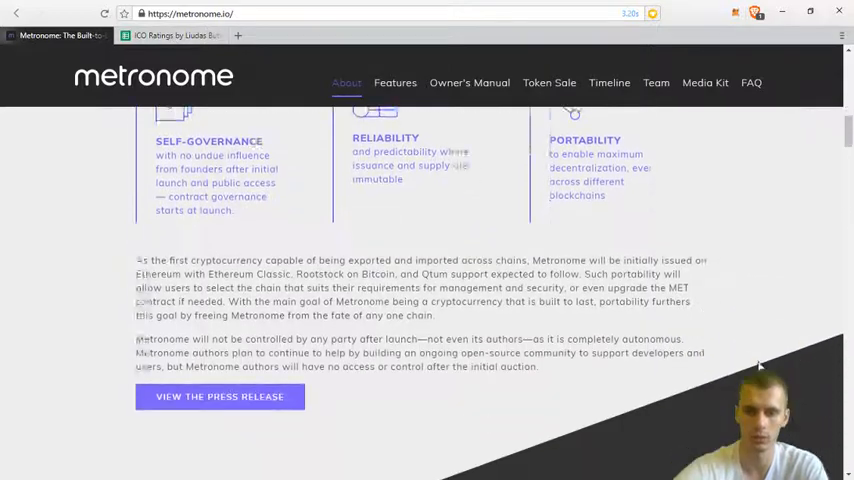
pyautogui.scroll(3)
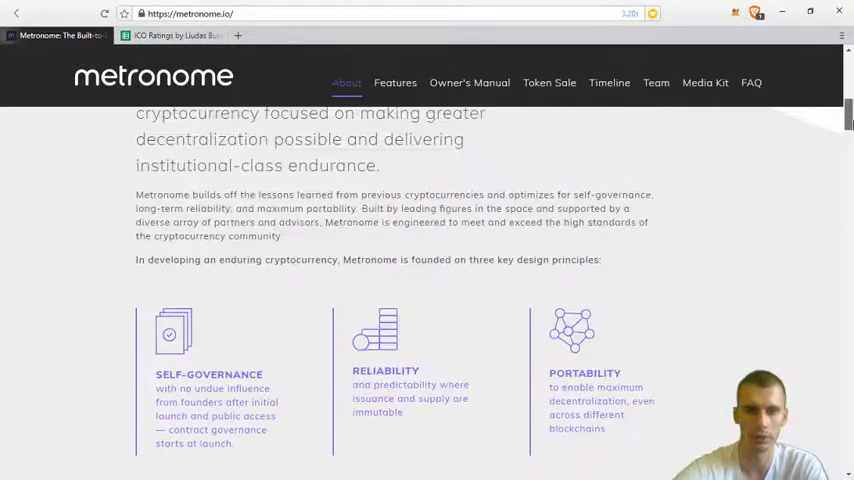
pyautogui.click(170, 36)
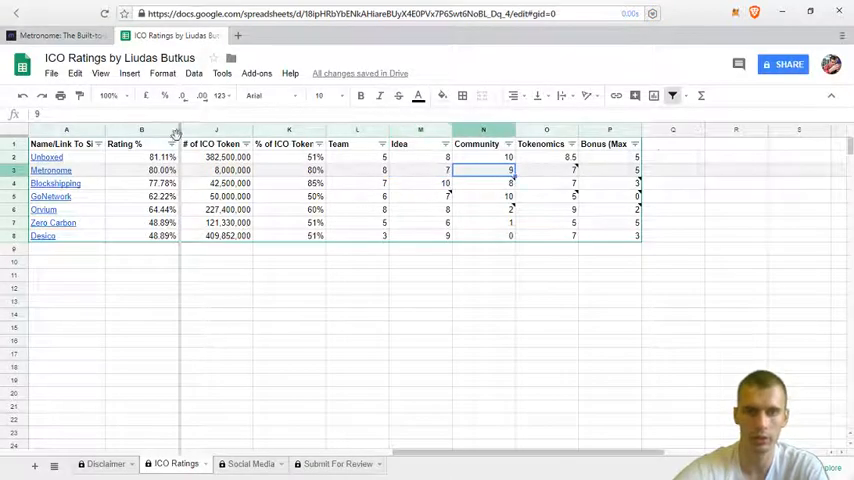
pyautogui.click(56, 36)
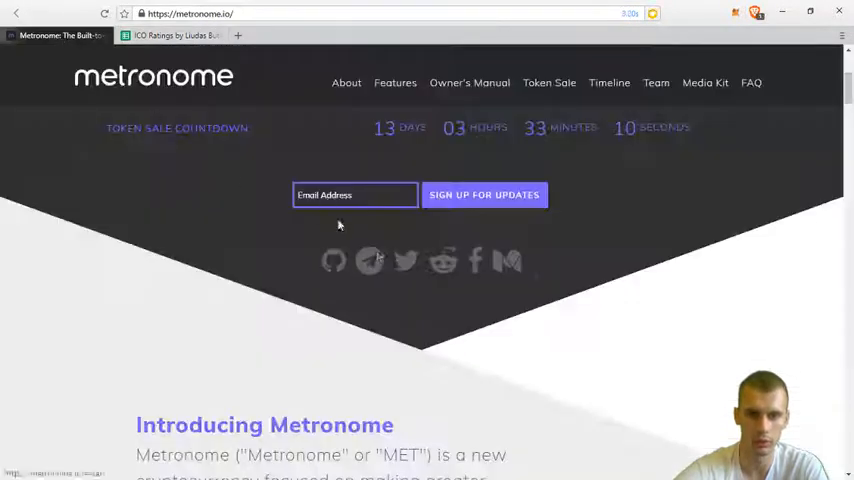
# Look over the social channel icons under the sign-up box and close the extra Untitled tab.
pyautogui.click(368, 260)
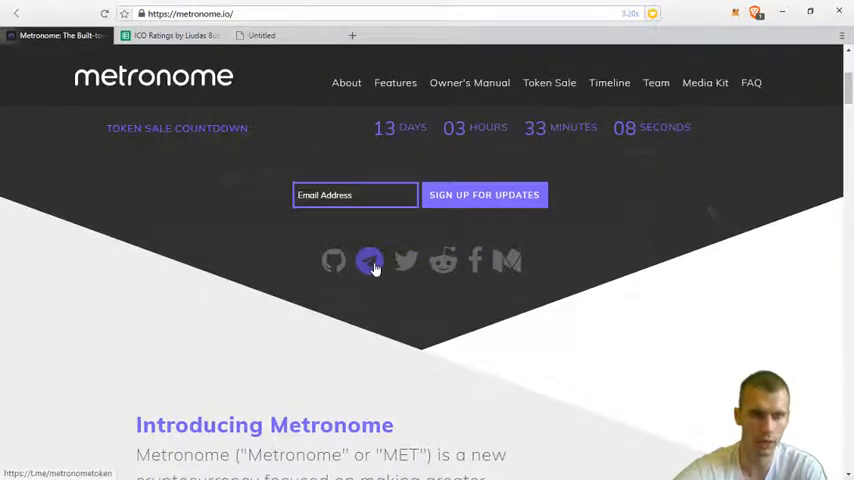
pyautogui.click(368, 260)
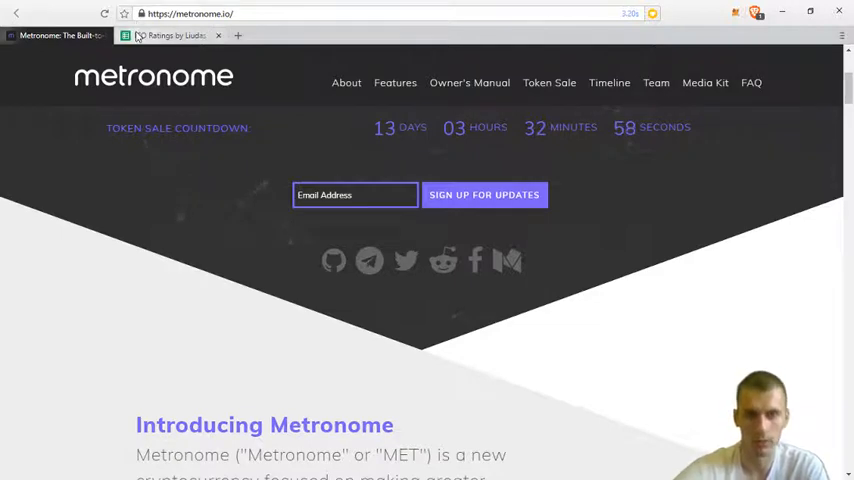
pyautogui.click(176, 36)
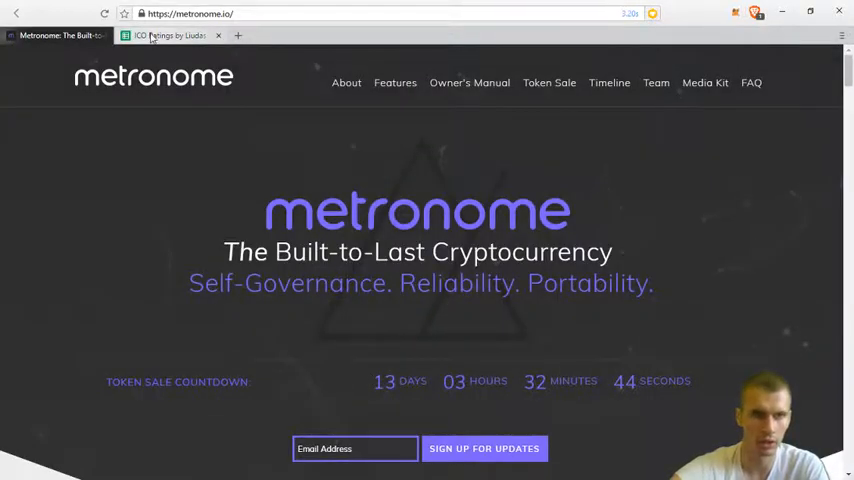
# Enter 'within 7 days' in Metronome's ICO Ends cell, check its total tokens, and return to the website.
pyautogui.click(170, 36)
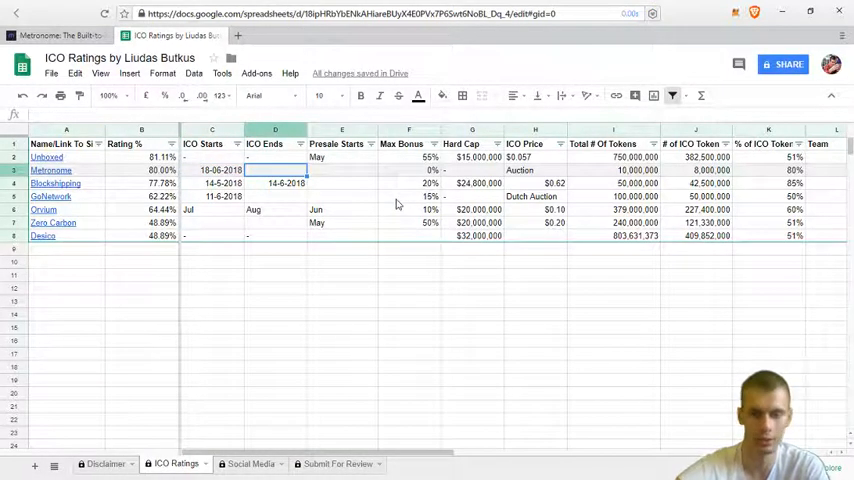
pyautogui.write('withi')
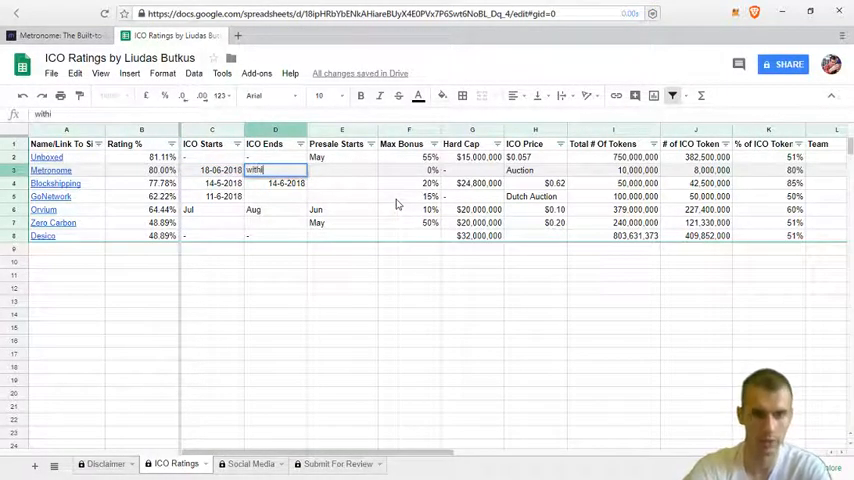
pyautogui.write('within 7 days')
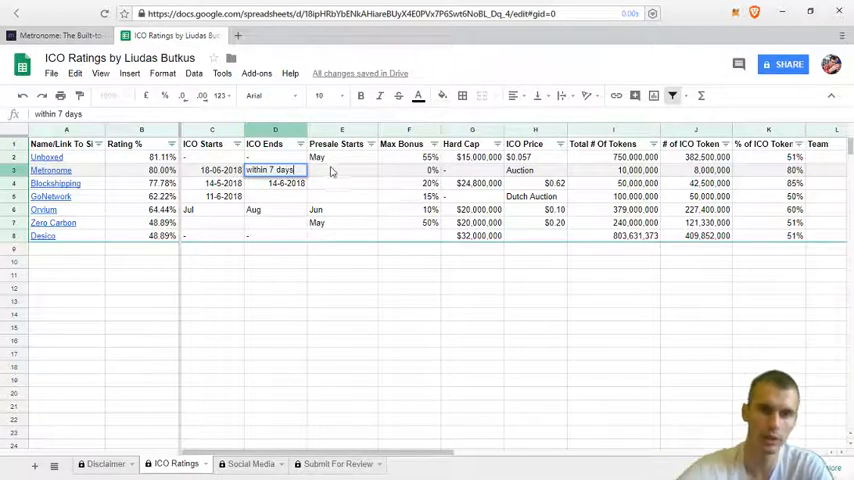
pyautogui.click(408, 168)
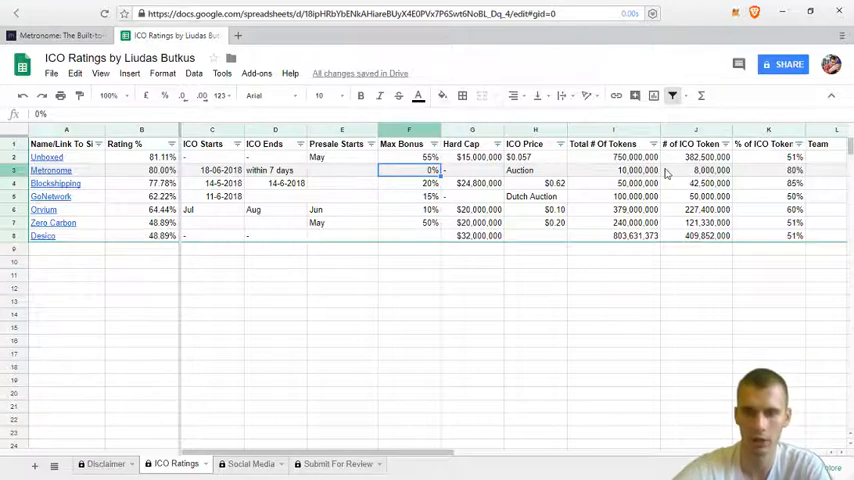
pyautogui.click(612, 170)
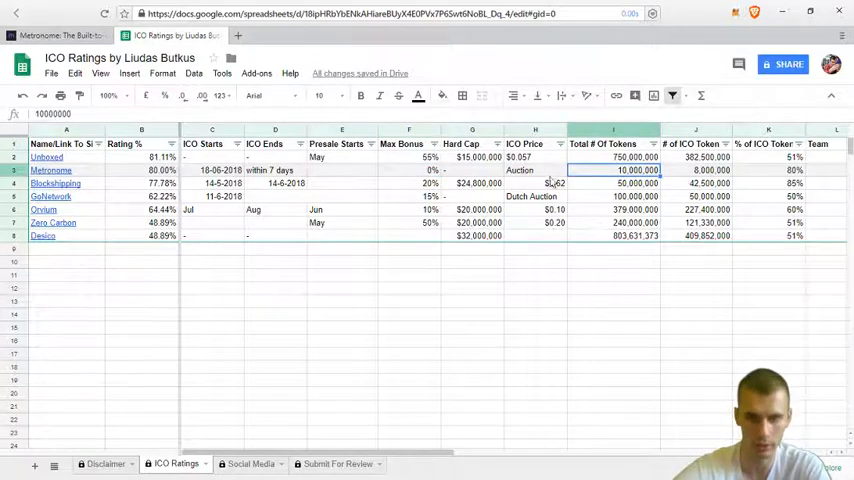
pyautogui.click(536, 170)
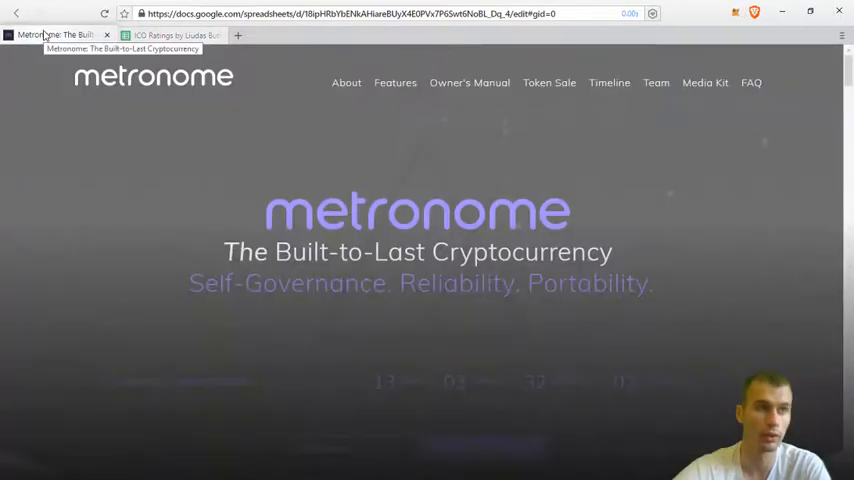
# Review Metronome's Auction pricing, Total Of Tokens and # of ICO Tokens cells on the ratings sheet.
pyautogui.click(176, 36)
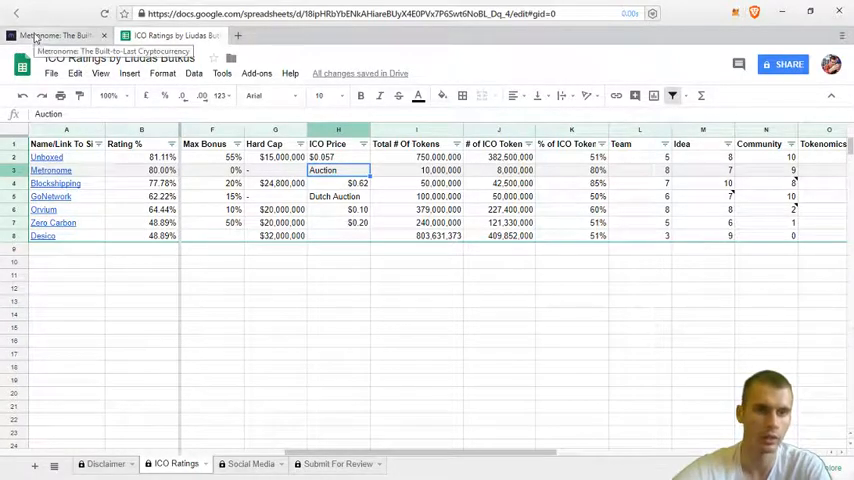
pyautogui.click(56, 36)
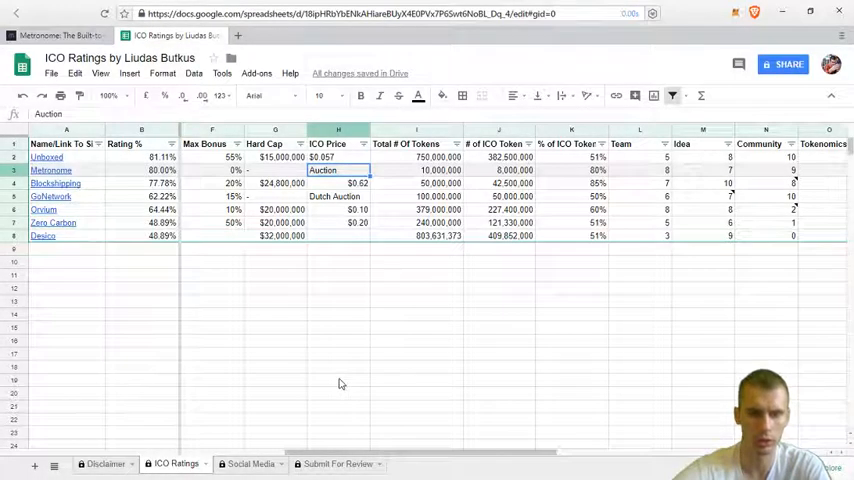
pyautogui.click(416, 170)
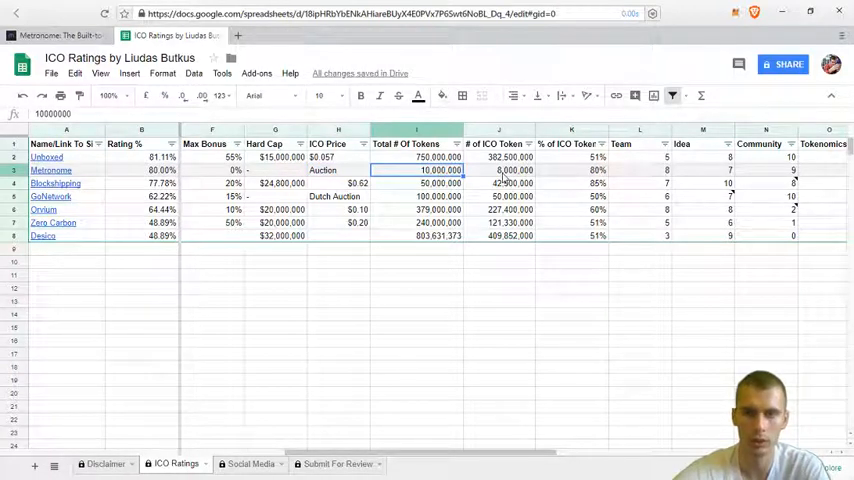
pyautogui.click(498, 170)
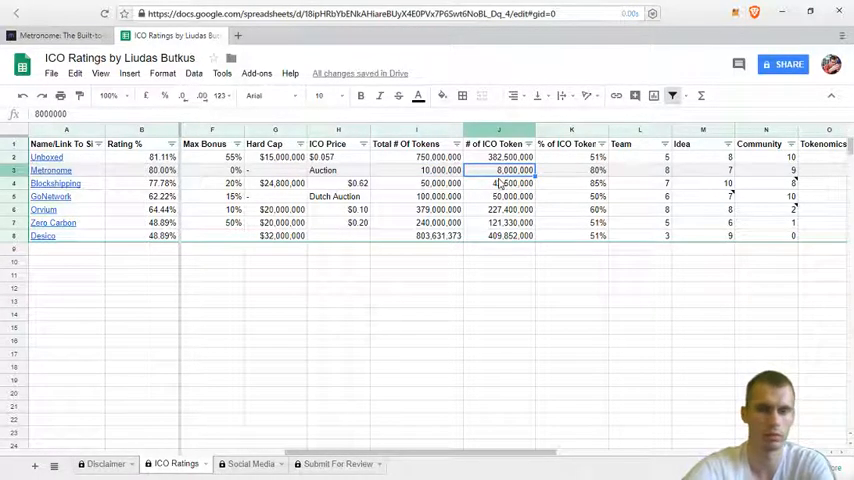
pyautogui.click(276, 170)
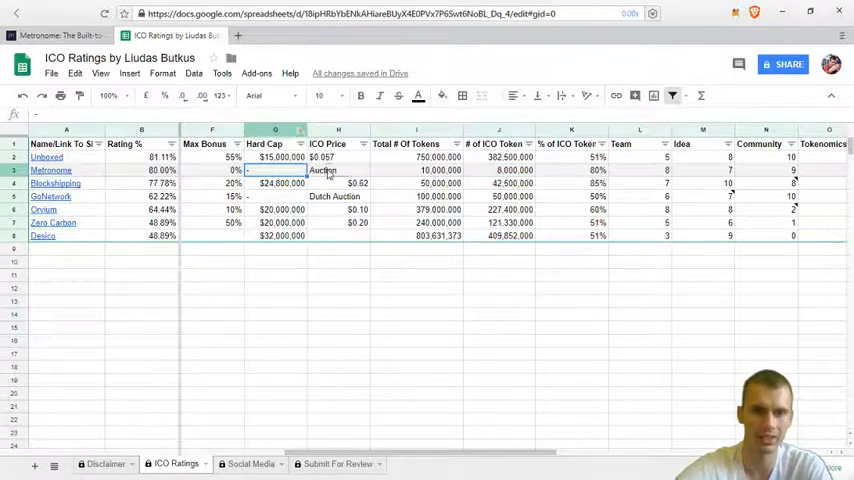
pyautogui.click(338, 168)
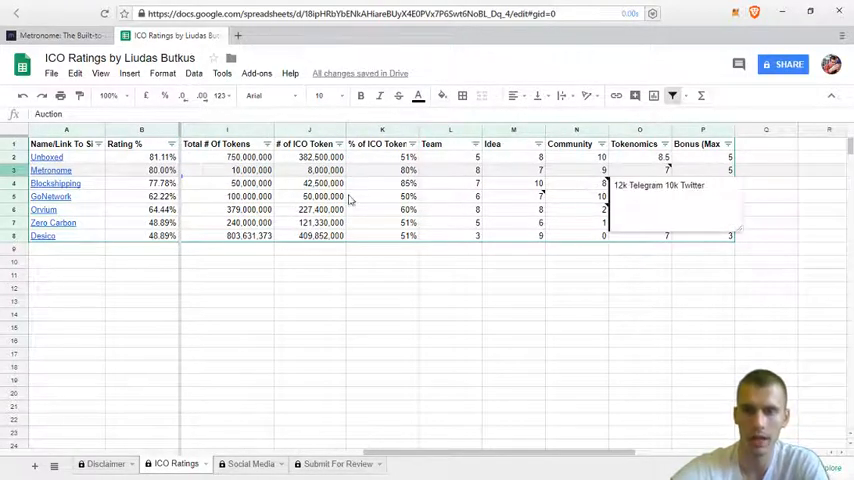
pyautogui.click(640, 170)
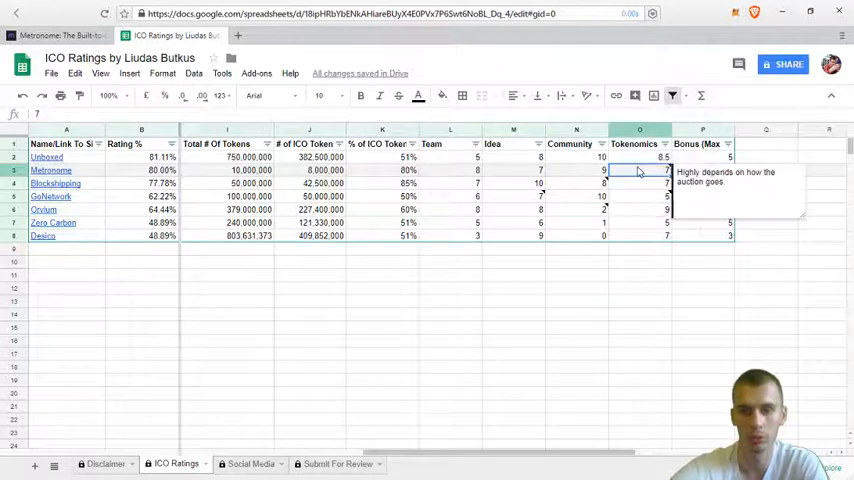
pyautogui.moveTo(628, 250)
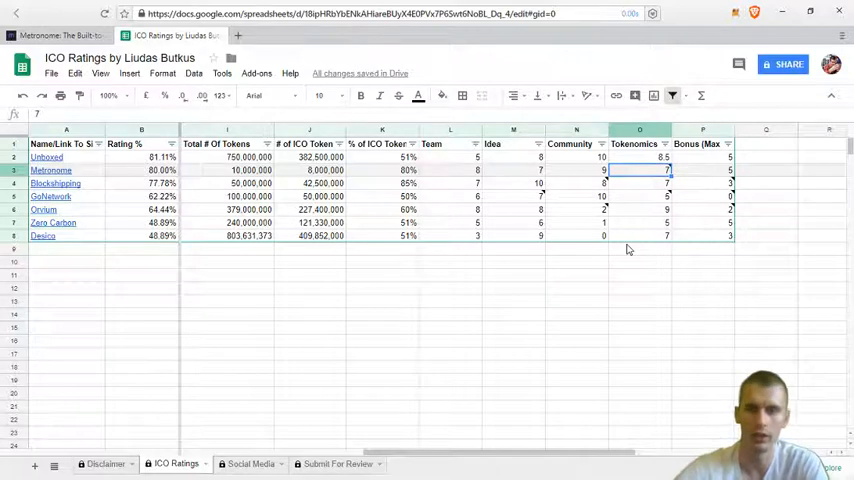
pyautogui.click(704, 170)
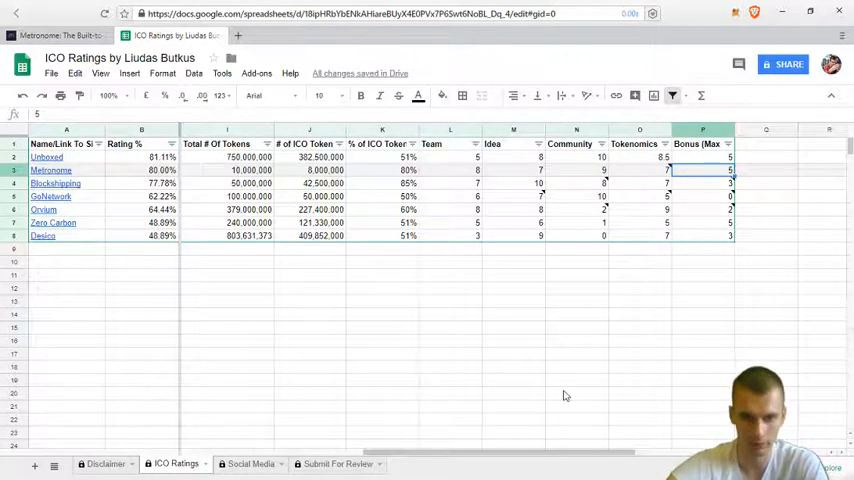
pyautogui.hscroll(-3)
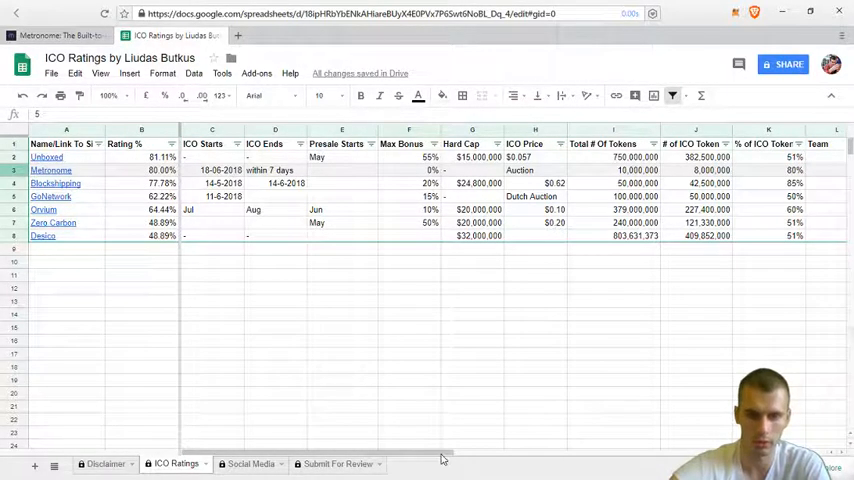
pyautogui.hscroll(3)
pyautogui.write('7')
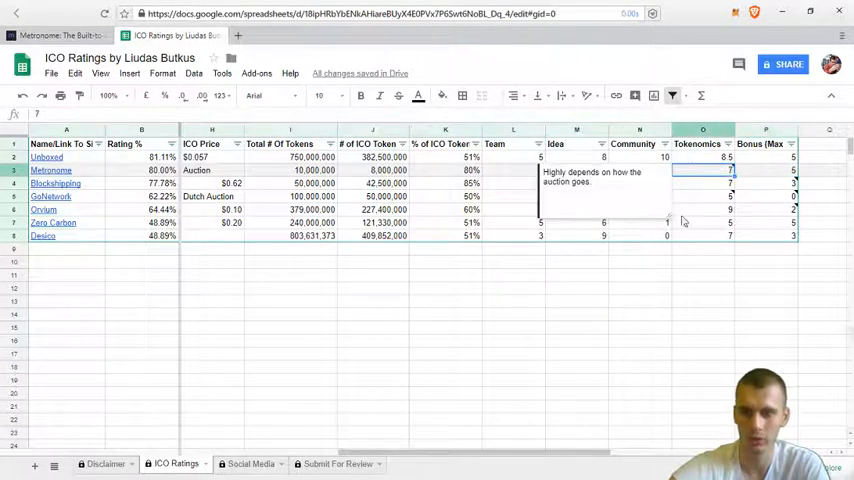
pyautogui.click(640, 316)
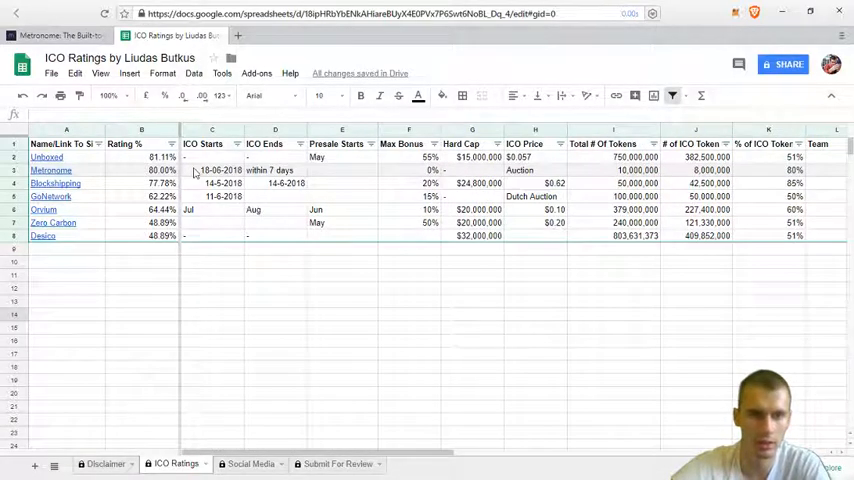
pyautogui.click(140, 170)
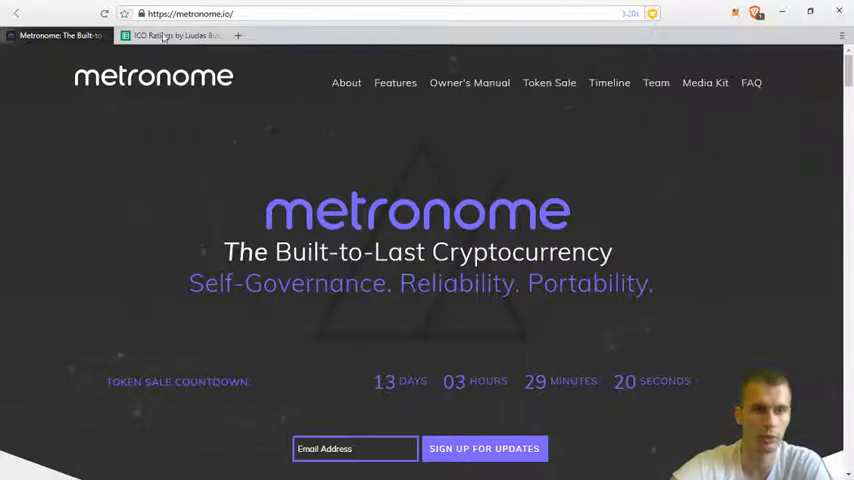
pyautogui.click(176, 36)
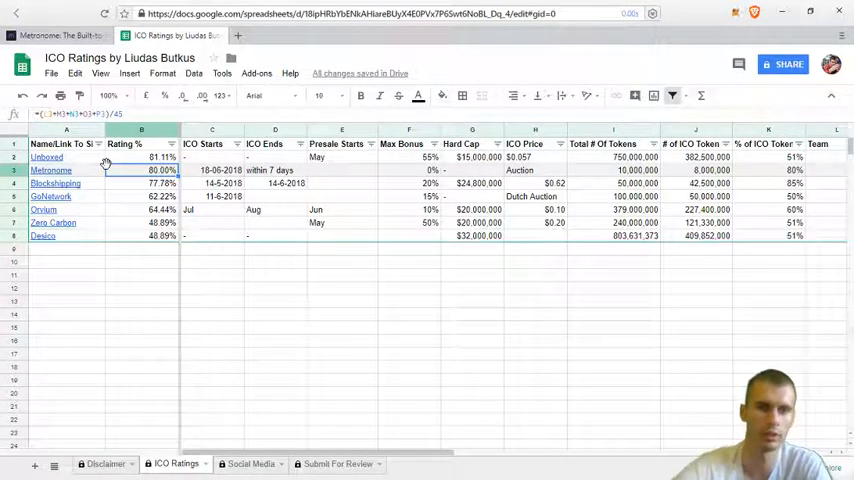
pyautogui.moveTo(92, 290)
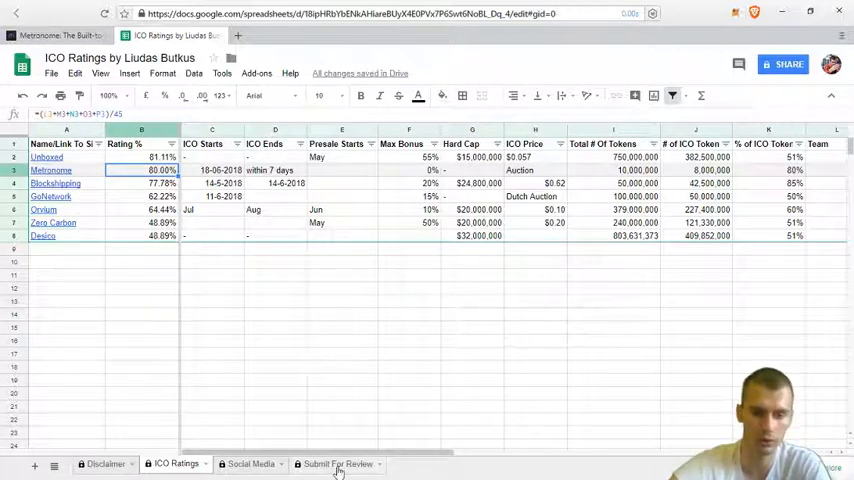
# View the Submit For Review sheet's request form link, return to ICO Ratings, then to the Metronome site.
pyautogui.click(336, 464)
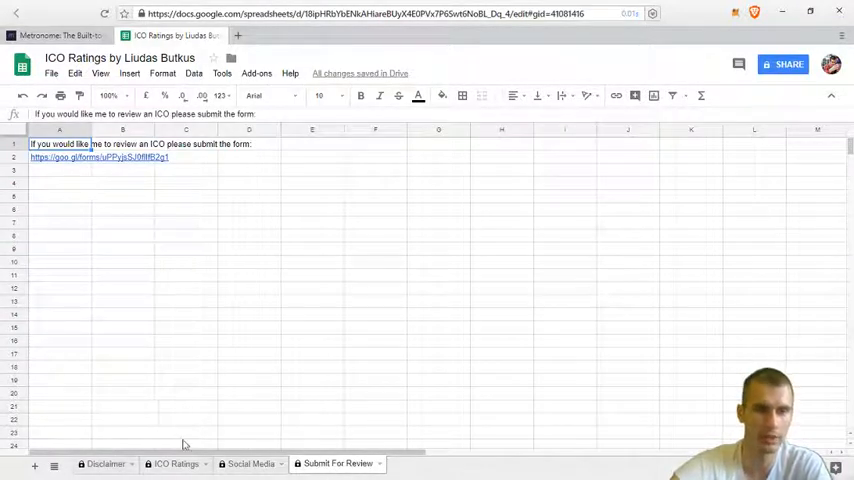
pyautogui.click(176, 464)
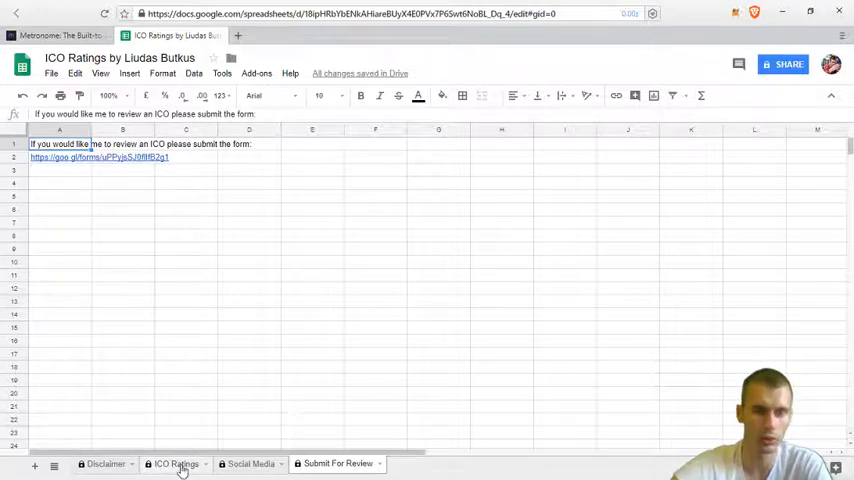
pyautogui.click(176, 464)
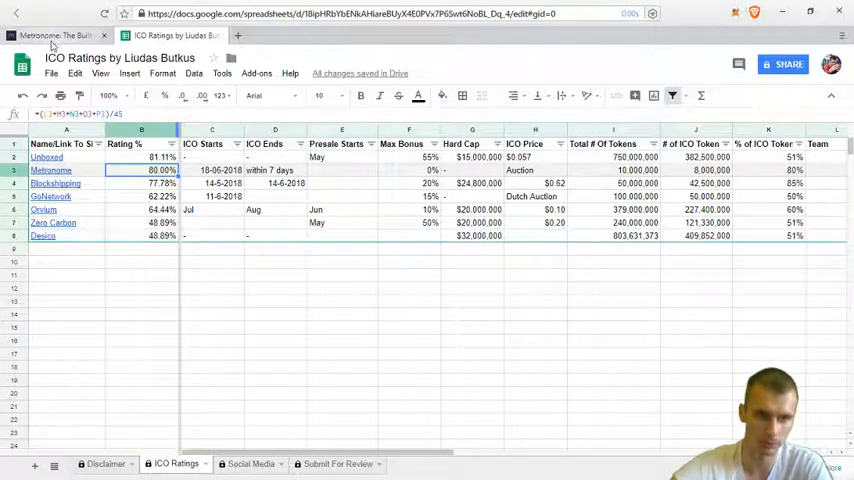
pyautogui.click(56, 36)
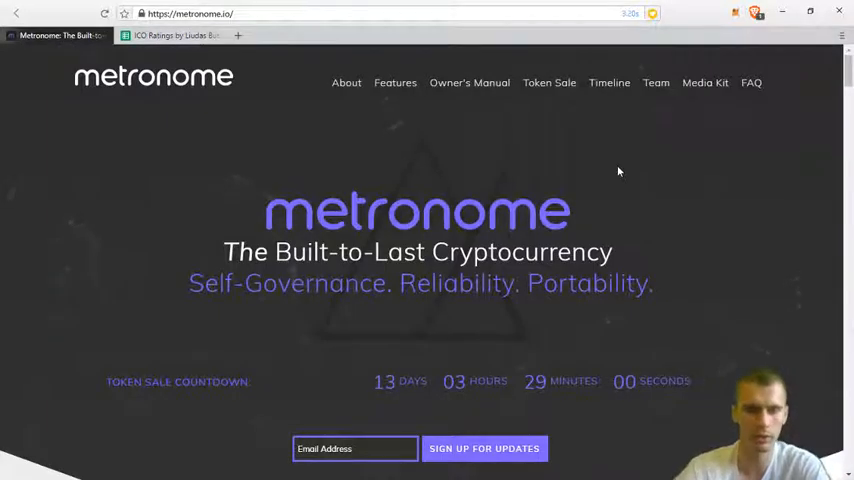